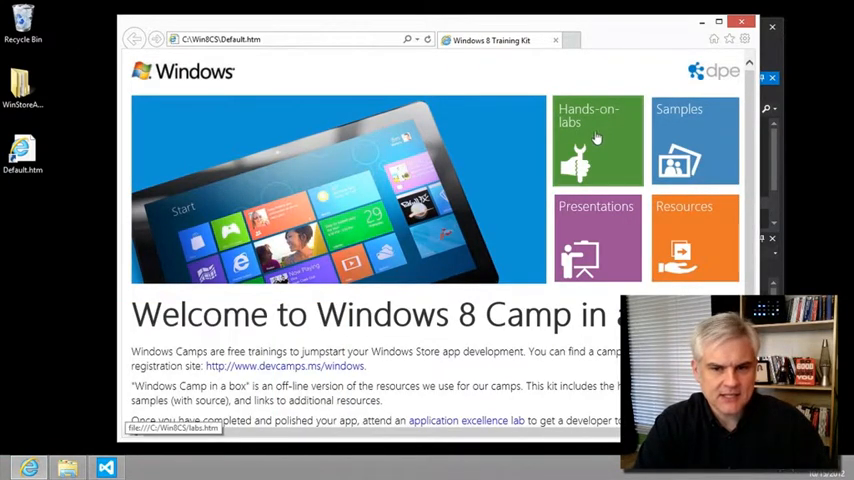
Step: Open the Listviews and data binding HTML lab and jump to Task 4 – Customize the branding
click(596, 140)
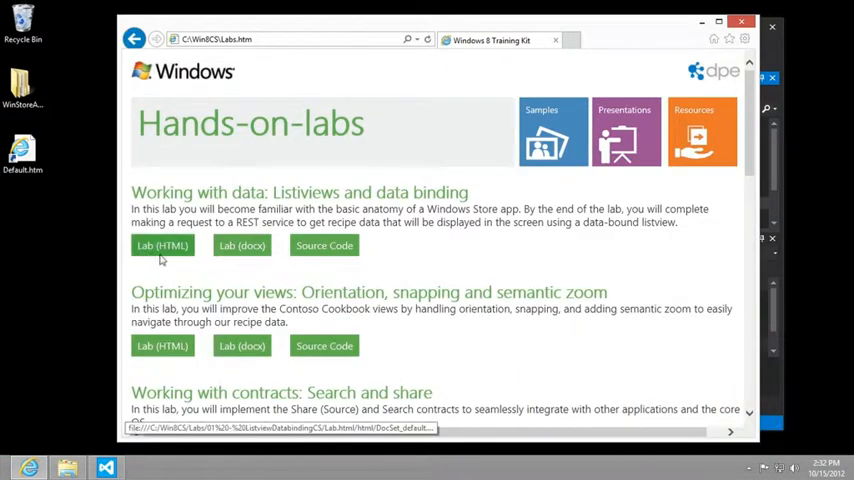
click(162, 244)
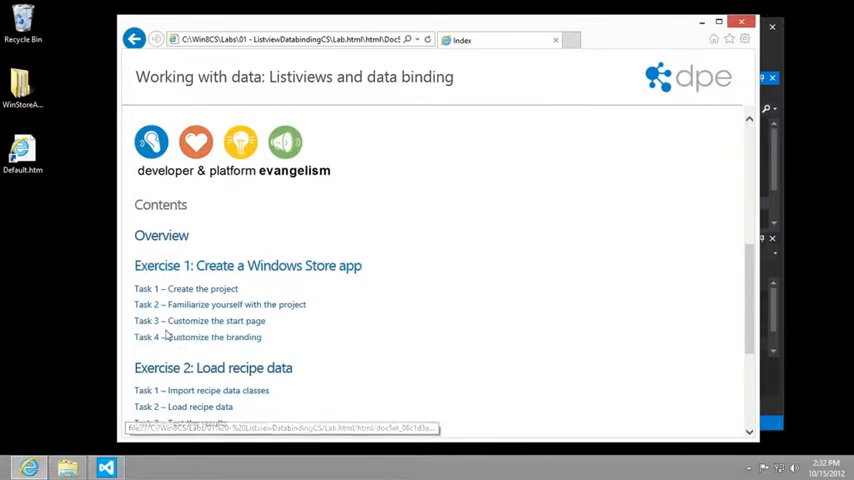
click(196, 336)
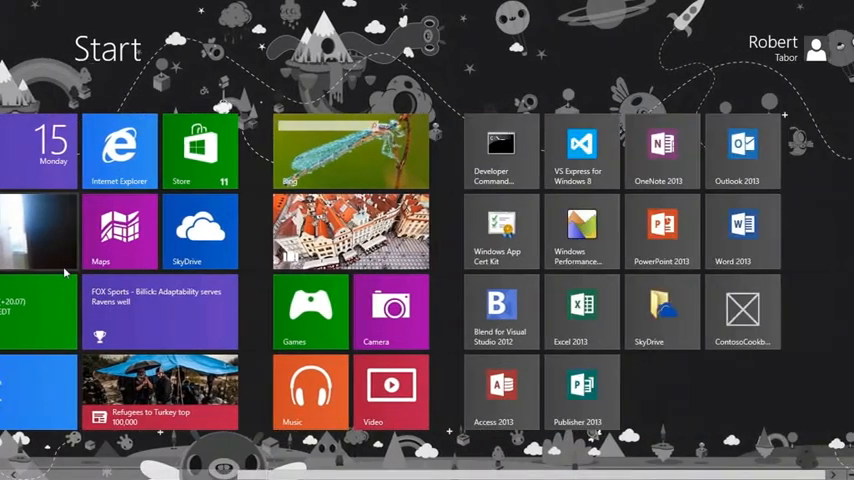
mouse_move(744, 312)
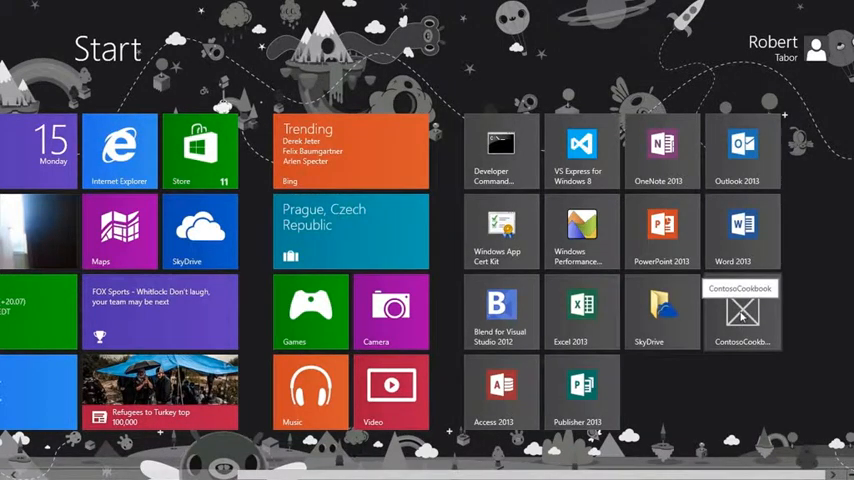
mouse_move(740, 320)
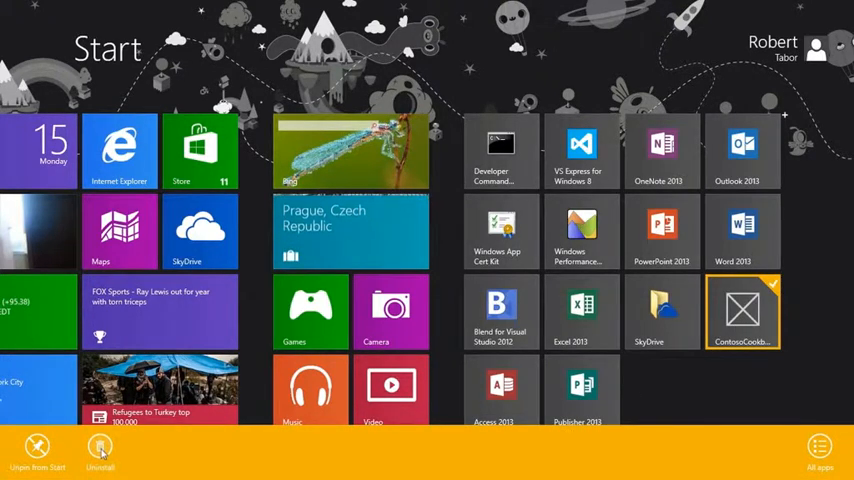
Step: Uninstall the ContosoCookbook app from the Start screen
click(100, 448)
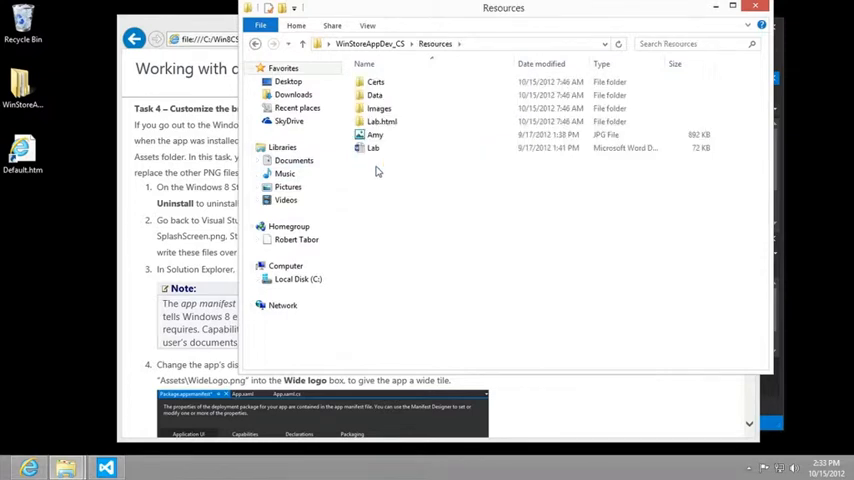
Step: Navigate to C:\WinBCS\Labs\00 - AssetsCS\Images in File Explorer
click(372, 148)
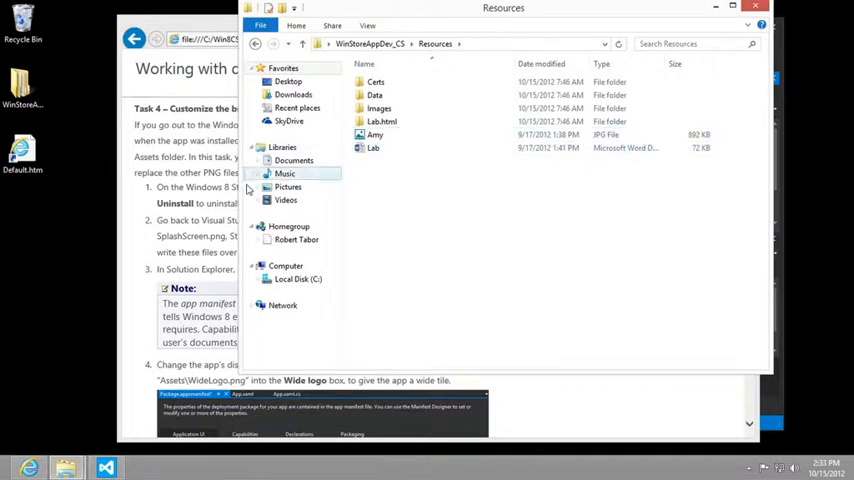
click(298, 280)
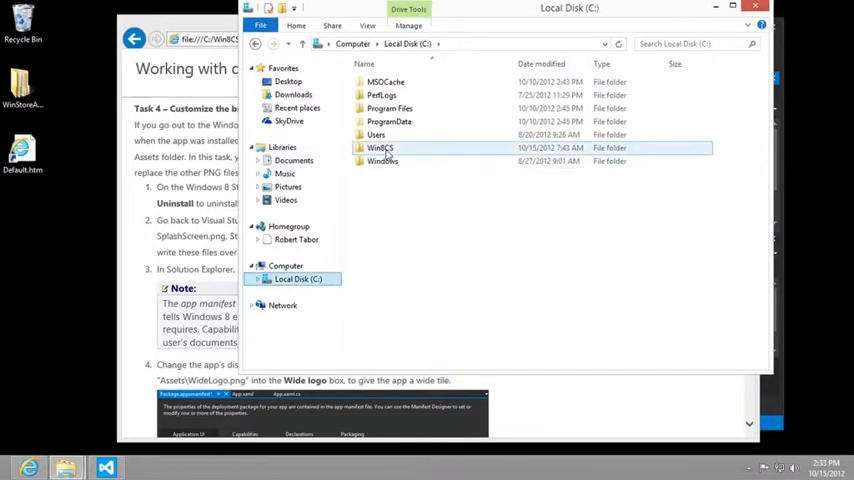
double_click(380, 148)
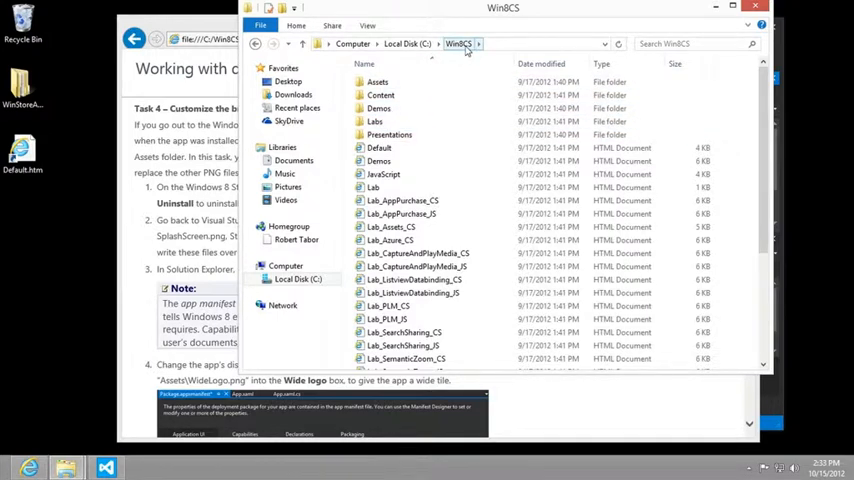
click(376, 120)
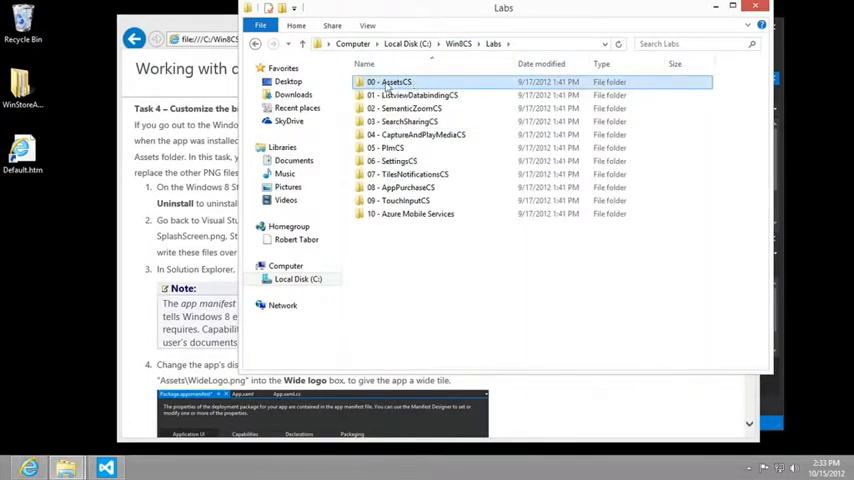
double_click(392, 82)
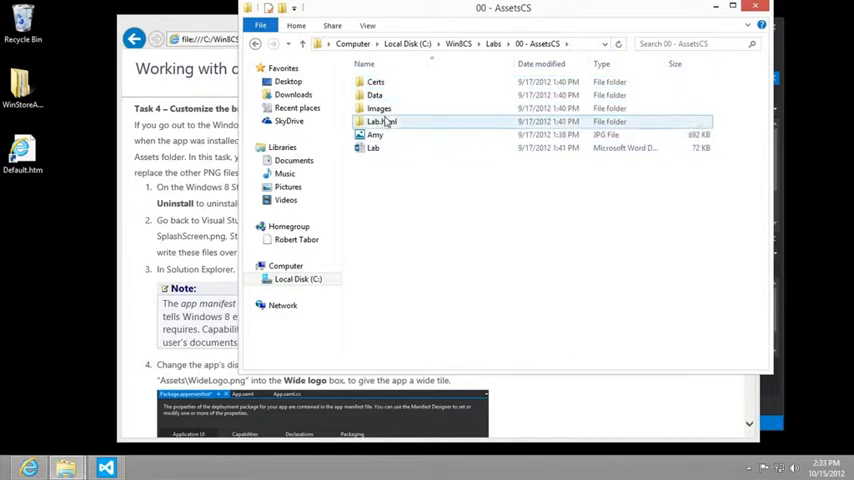
double_click(378, 108)
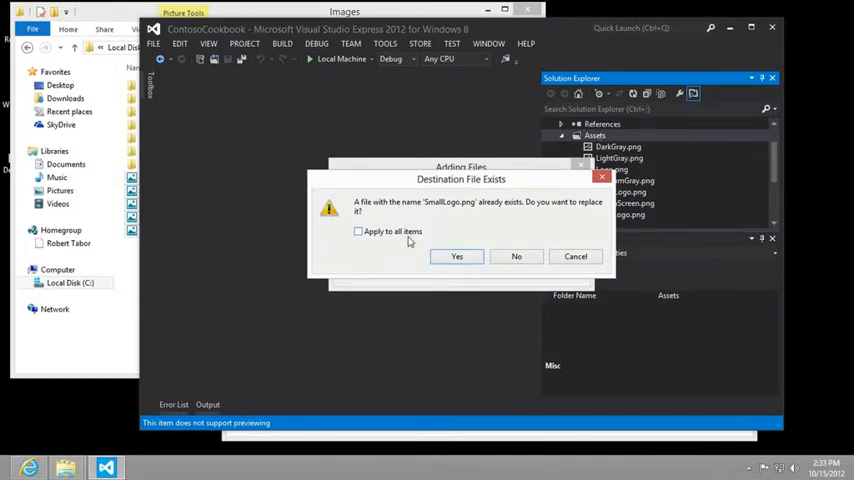
Step: Replace all conflicting logo files in the project's Assets folder with the lab images
click(358, 232)
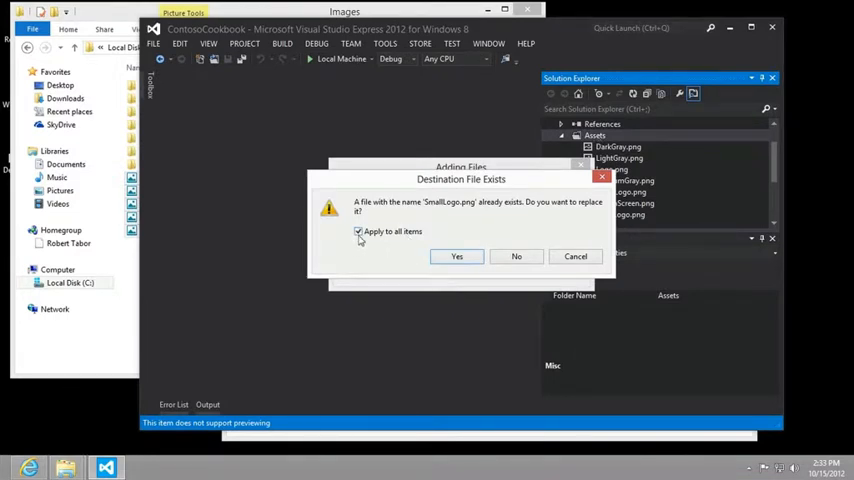
click(458, 256)
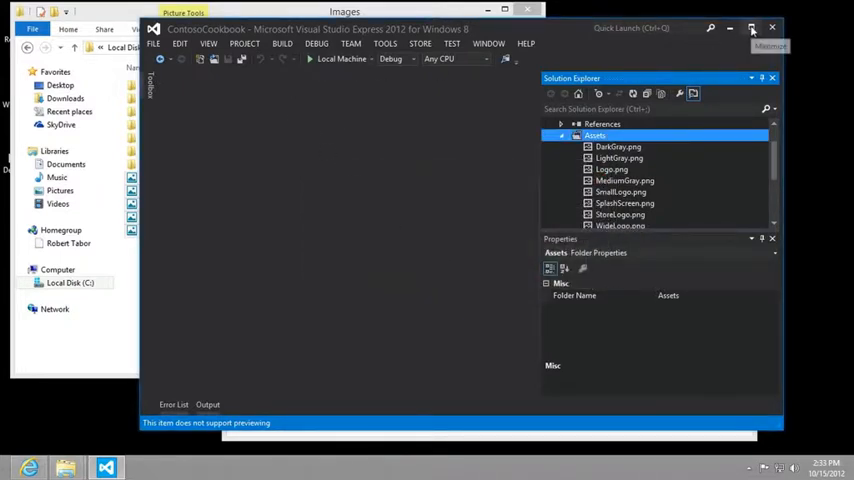
click(752, 28)
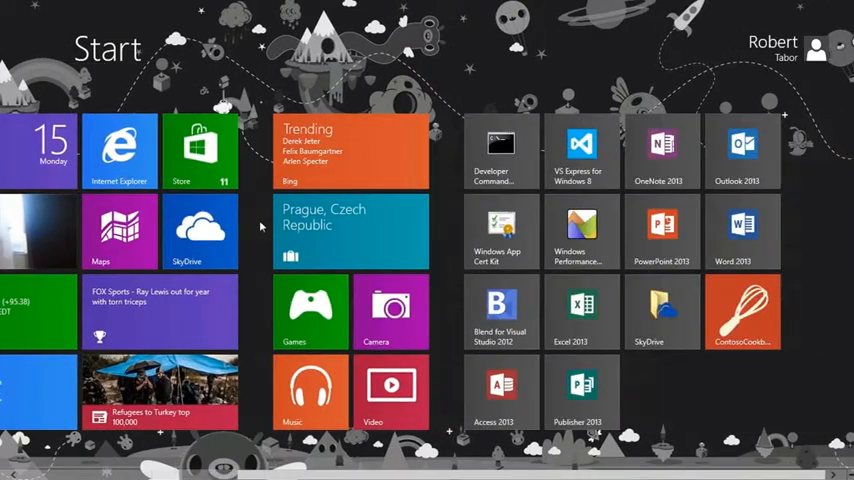
mouse_move(742, 312)
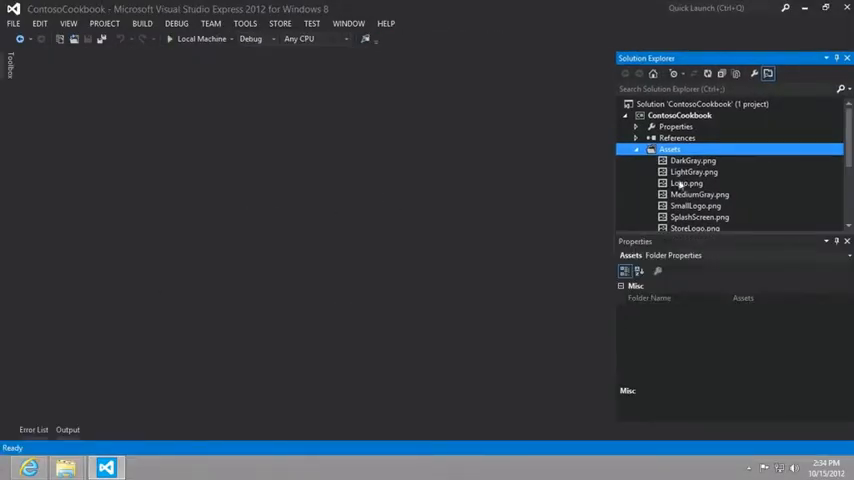
Step: Open Package.appxmanifest from Solution Explorer in the manifest designer
scroll(down, 3)
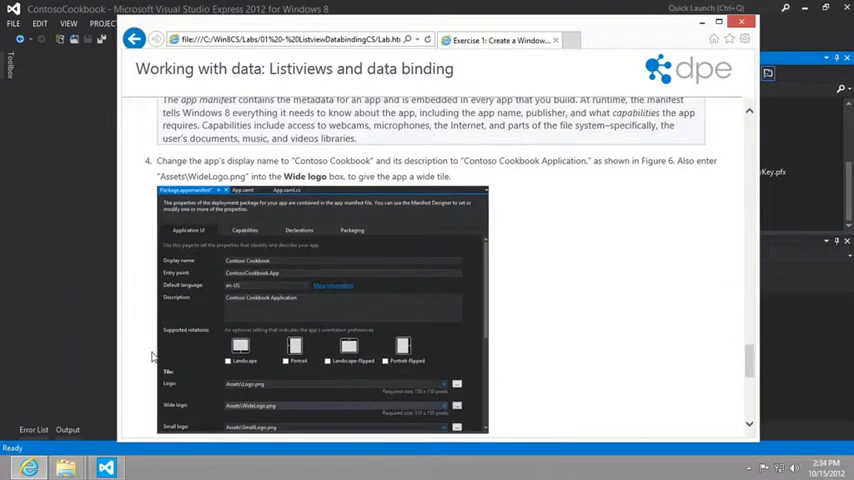
scroll(down, 3)
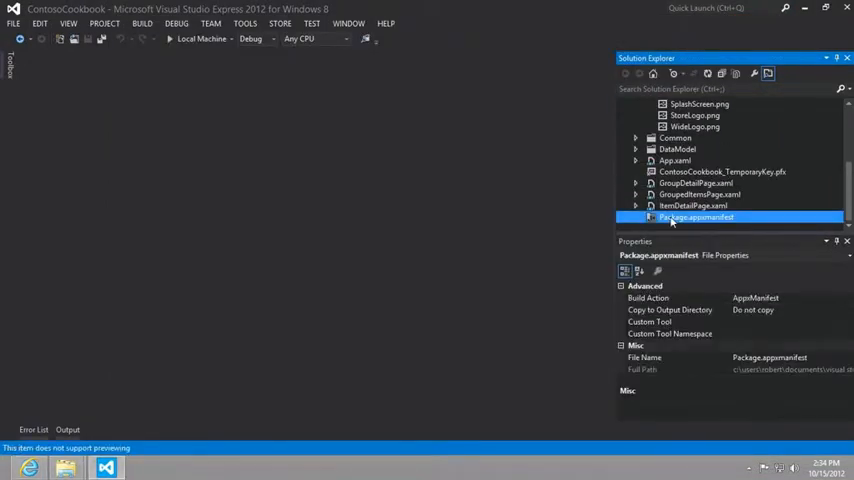
double_click(696, 216)
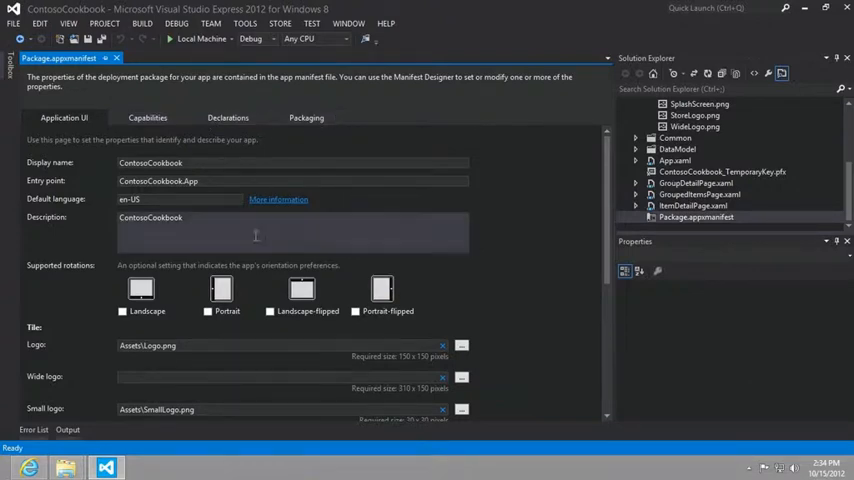
Step: Set the manifest's Wide logo to Assets\WideLogo.png
scroll(down, 3)
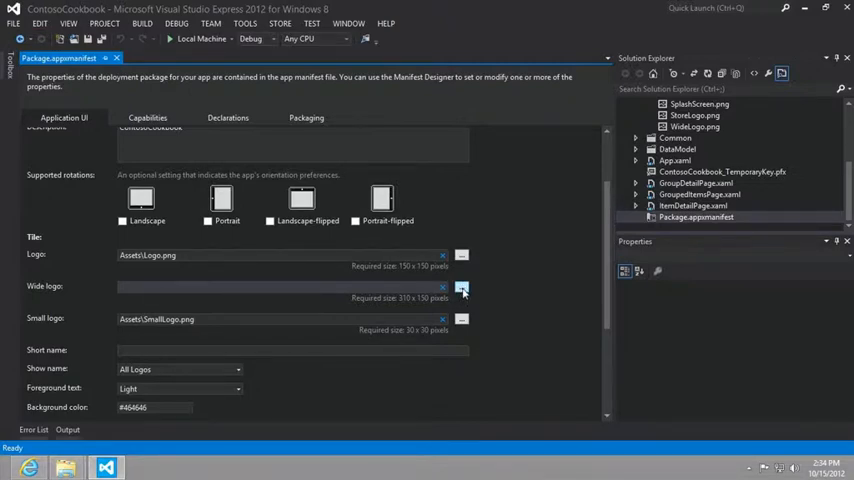
click(462, 288)
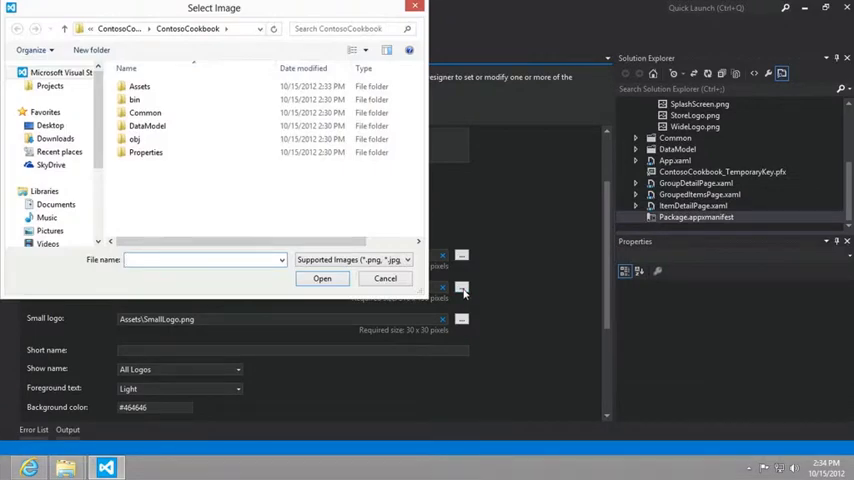
double_click(140, 84)
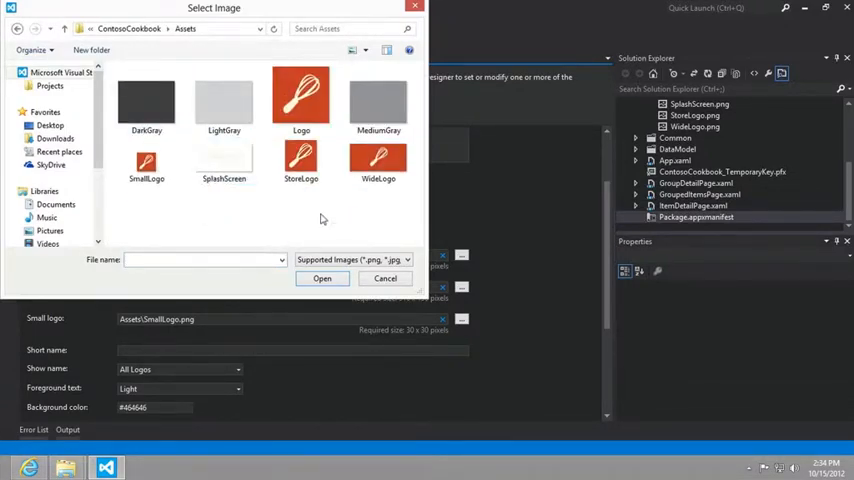
click(378, 160)
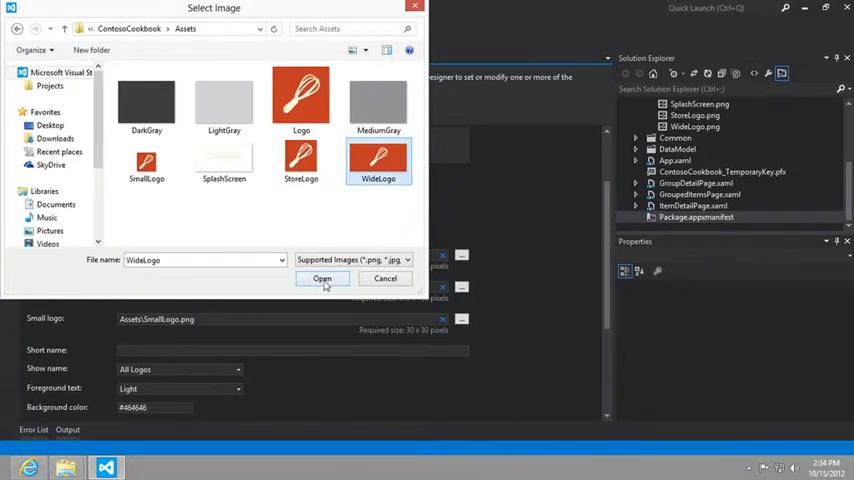
click(322, 278)
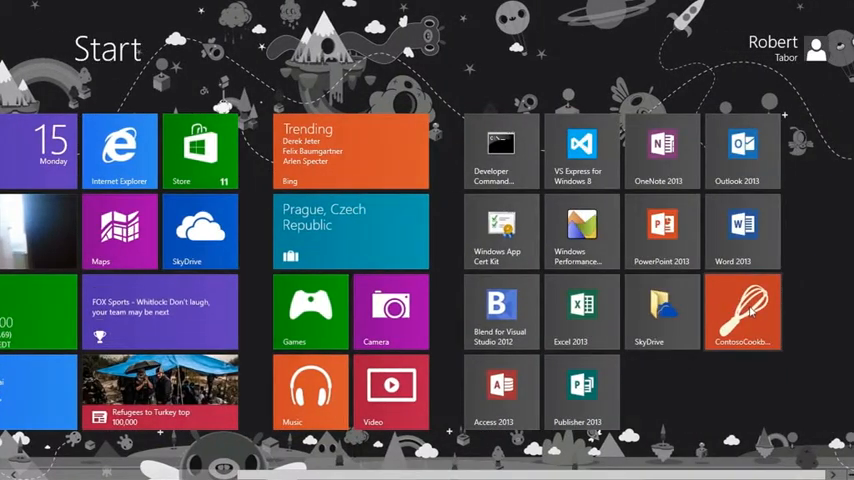
mouse_move(742, 310)
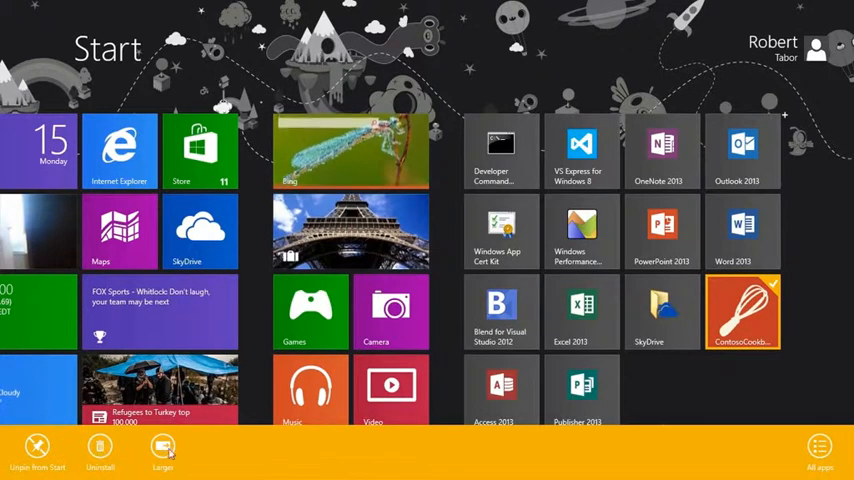
Step: Make the ContosoCookbook tile wide on the Start screen and return to the desktop
click(162, 450)
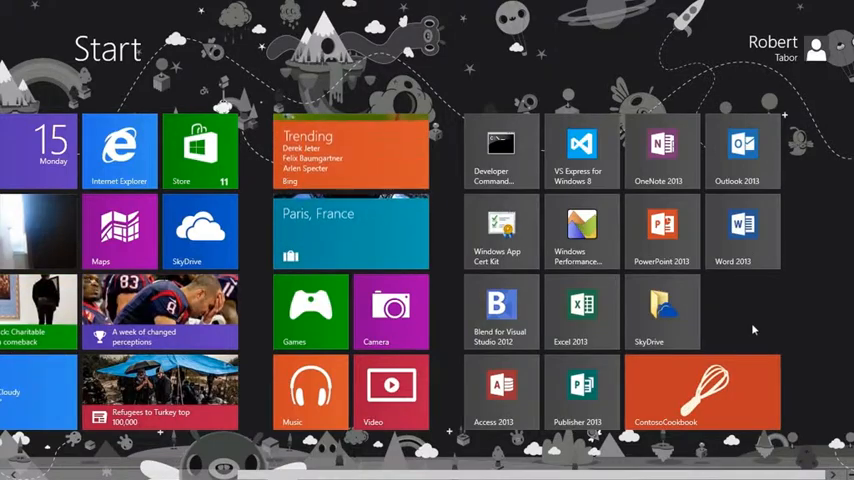
click(702, 392)
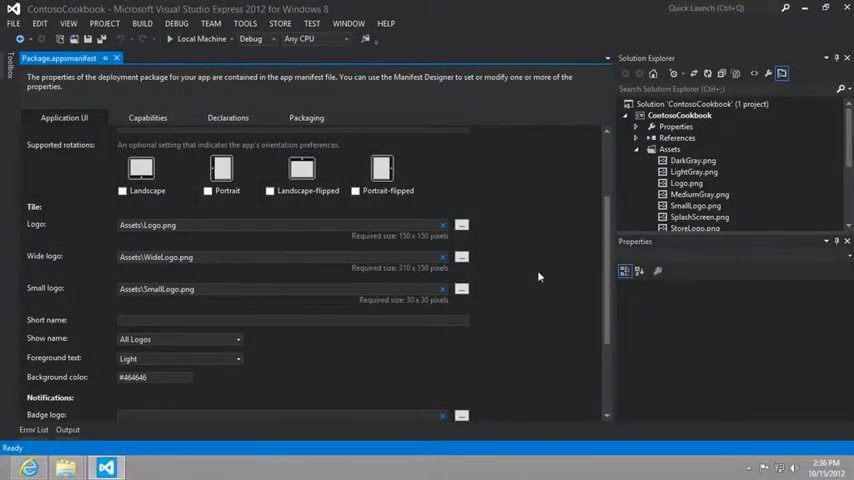
Step: Review the Application UI and Capabilities settings of the manifest, then close the designer
scroll(down, 3)
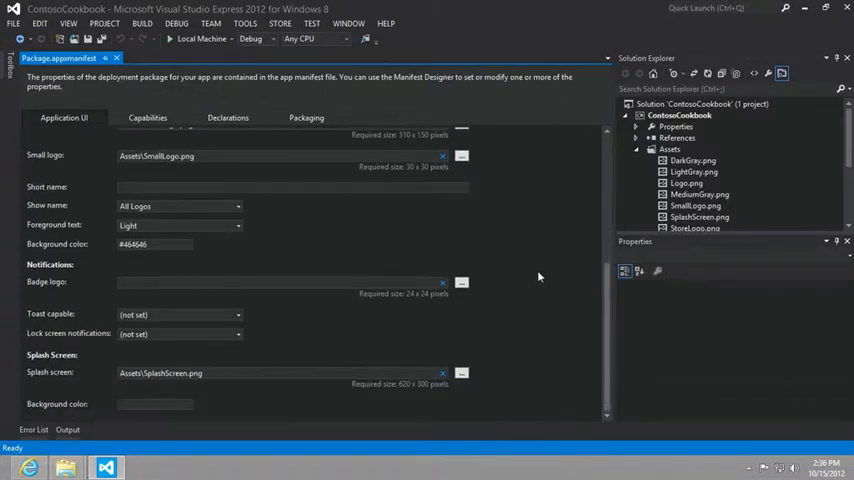
scroll(up, 3)
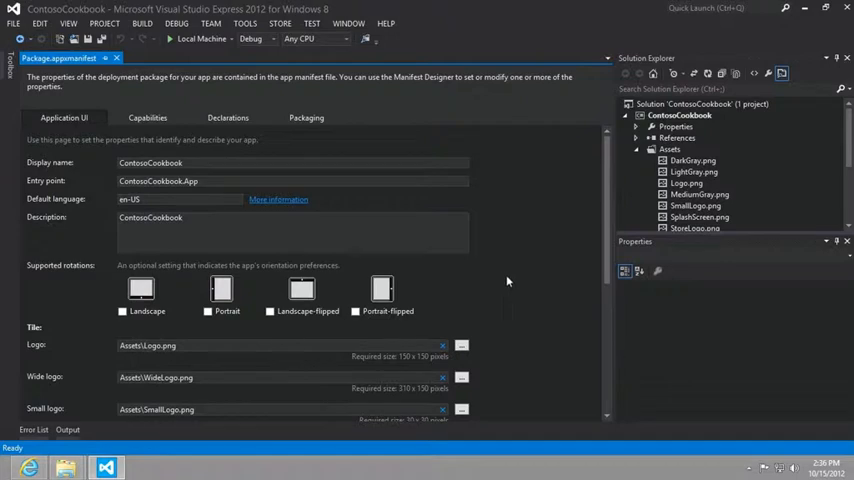
scroll(down, 3)
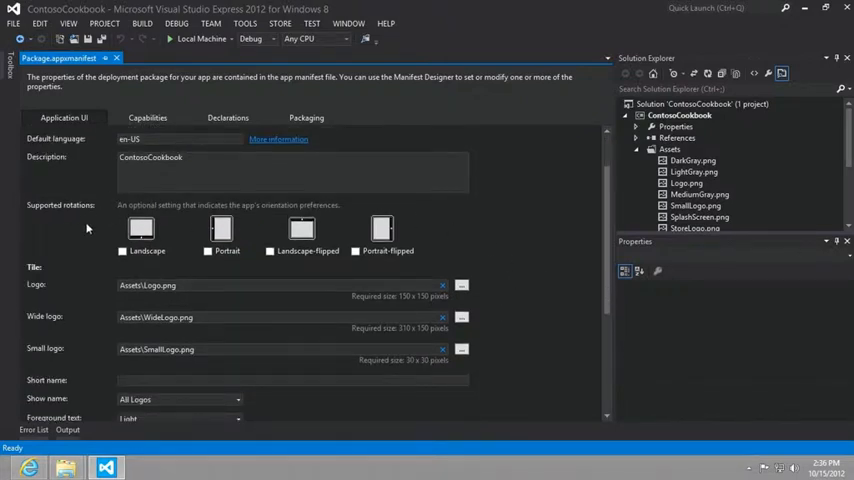
scroll(down, 3)
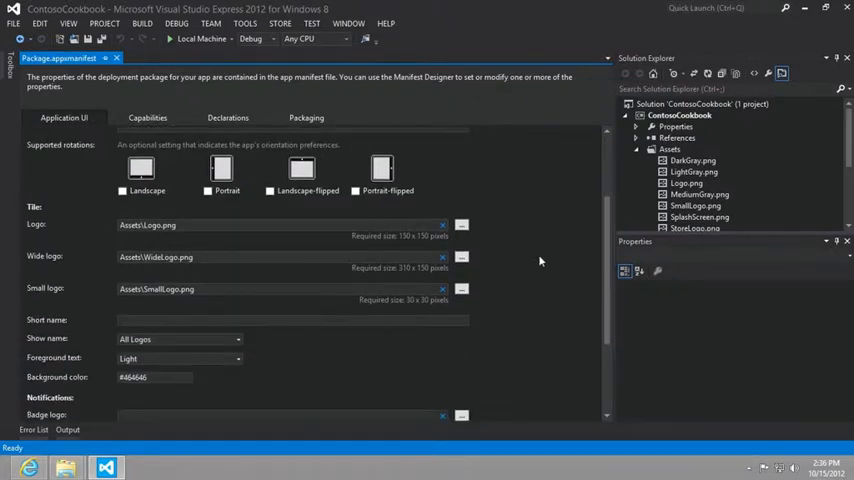
scroll(down, 3)
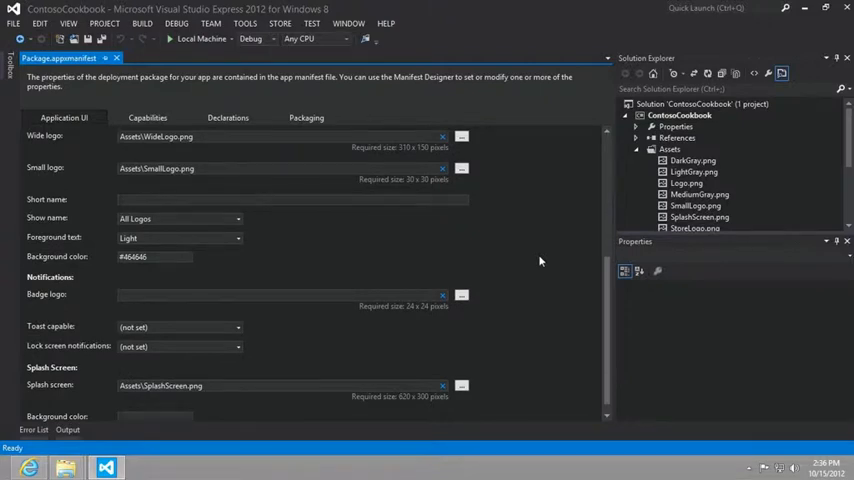
scroll(down, 3)
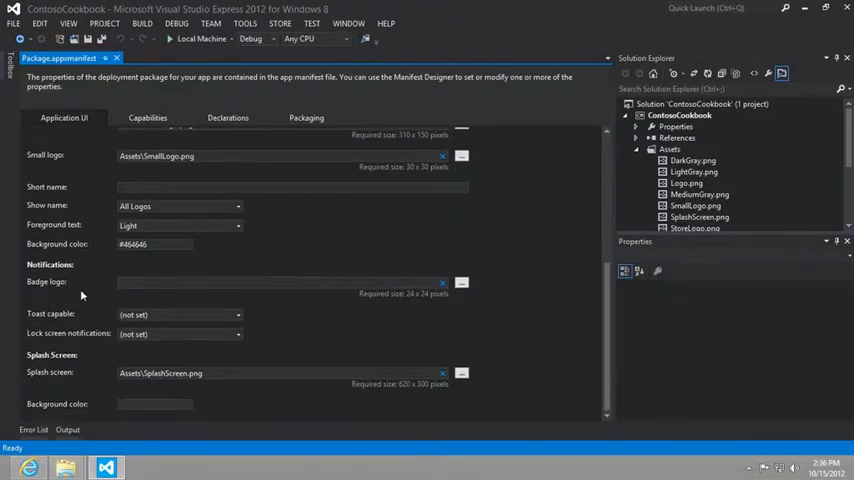
mouse_move(80, 324)
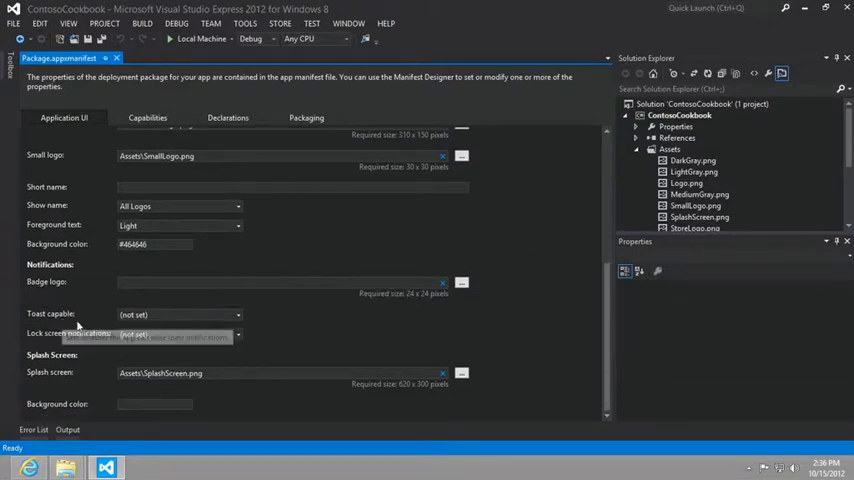
click(148, 116)
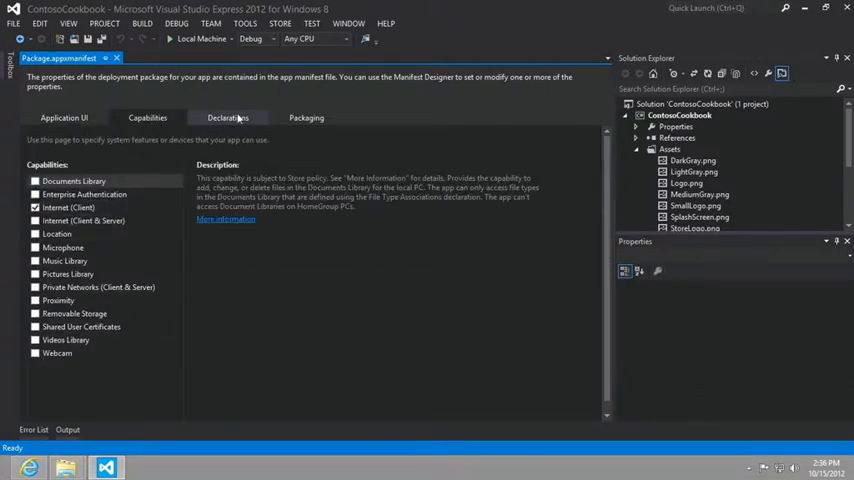
click(306, 116)
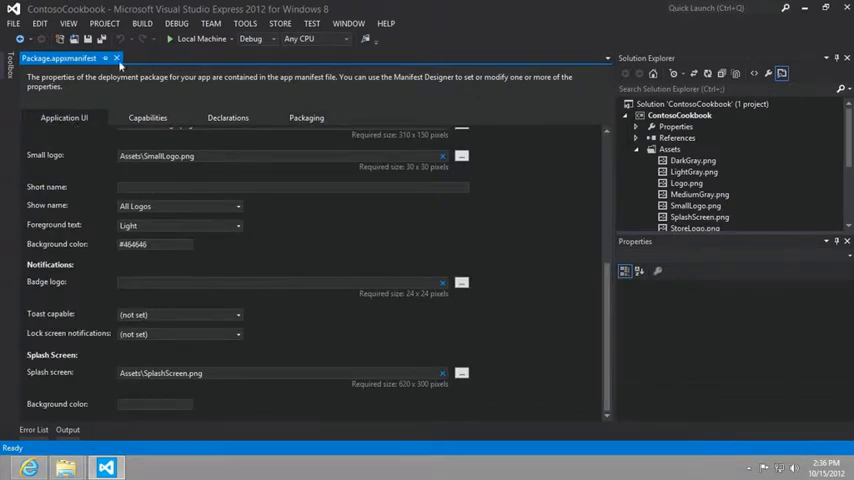
mouse_move(118, 58)
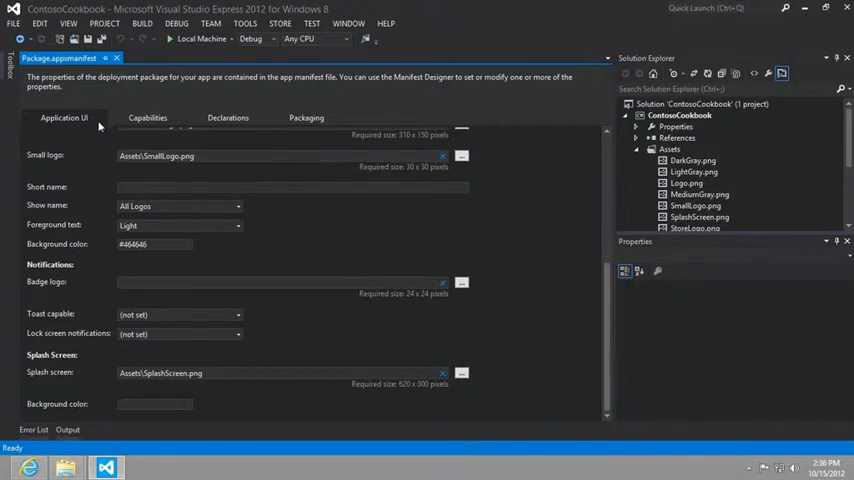
click(696, 216)
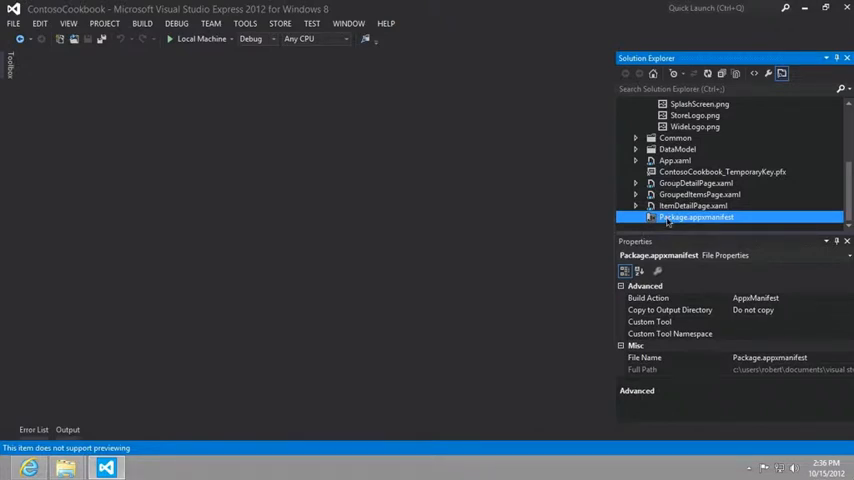
Step: Open Package.appxmanifest with Notepad via Open With in Solution Explorer
right_click(696, 216)
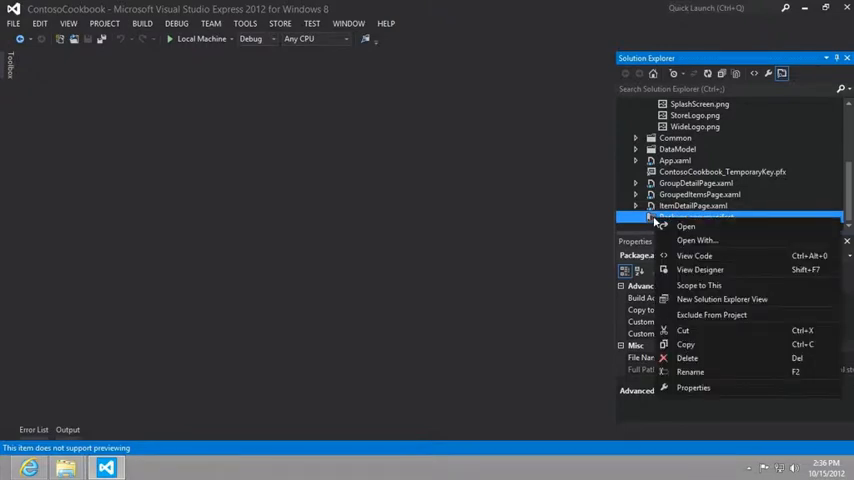
mouse_move(692, 240)
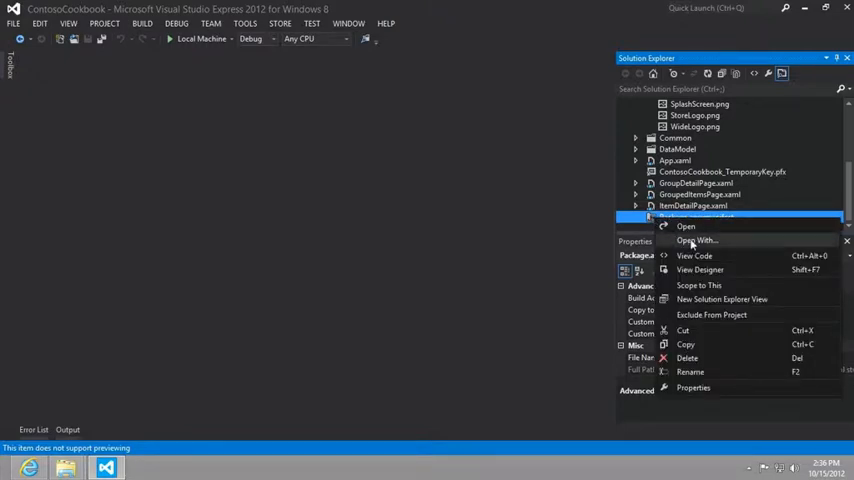
click(696, 240)
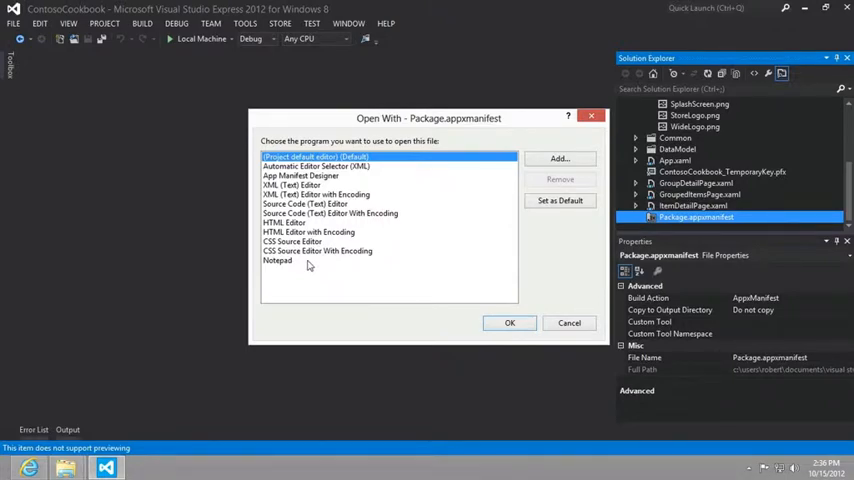
click(510, 322)
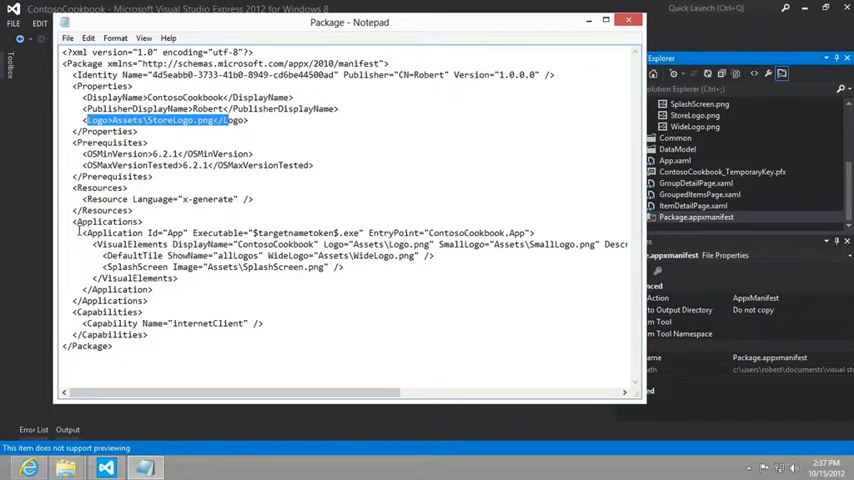
Step: Highlight the Logo entry in the manifest XML, then close the Notepad window
double_click(112, 232)
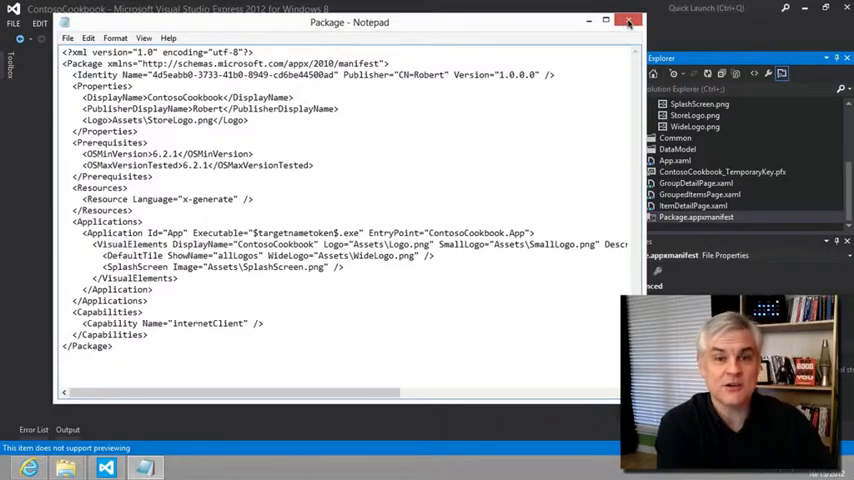
click(628, 20)
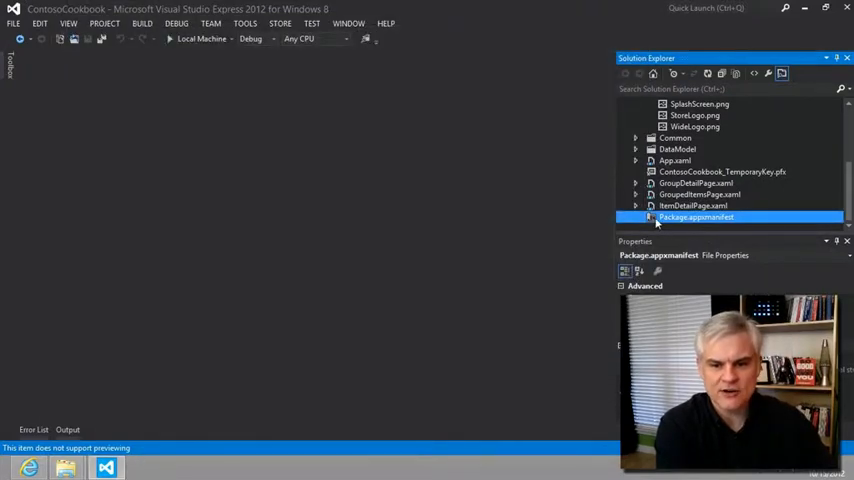
Step: Reopen Package.appxmanifest from Solution Explorer so the manifest designer shows the tile logo paths
double_click(696, 216)
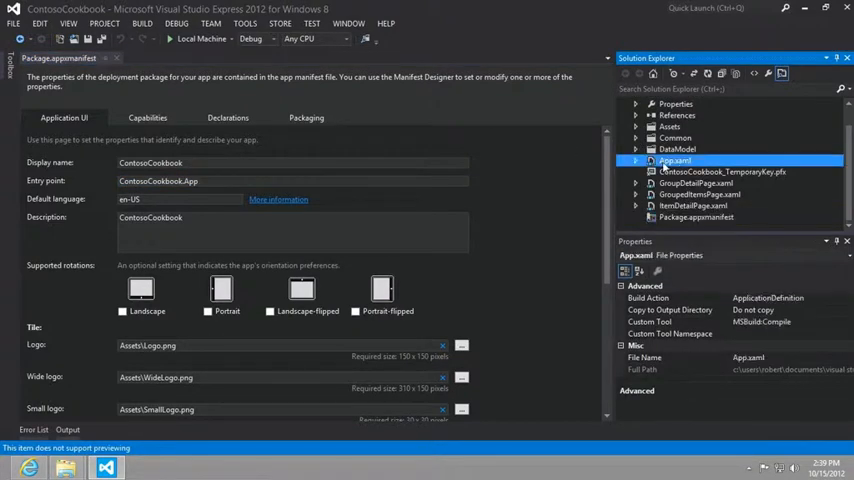
Step: Bring up App.xaml.cs and then App.xaml, showing the resource dictionary with the AppName string
double_click(676, 160)
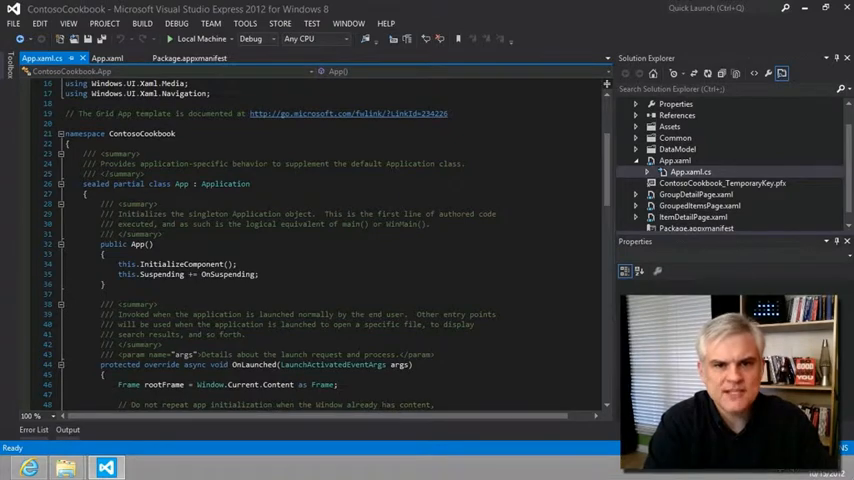
click(108, 58)
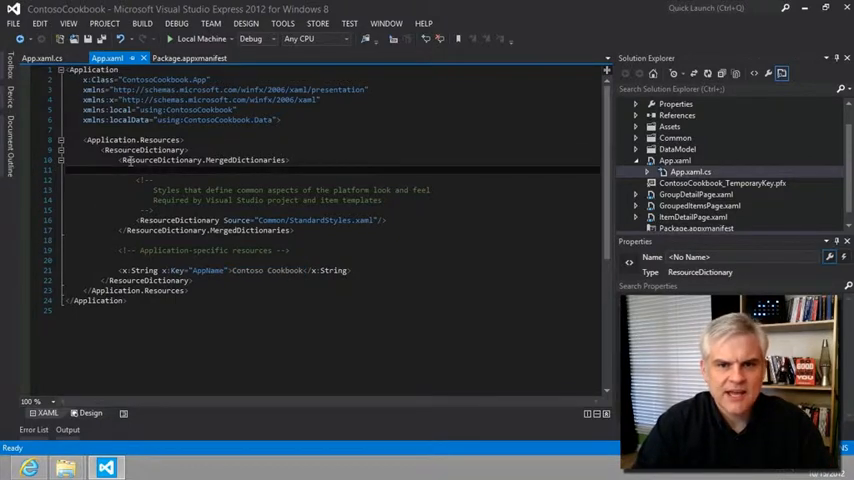
Step: Return to App.xaml.cs to view the App constructor and OnLaunched startup code
drag(120, 160, 290, 250)
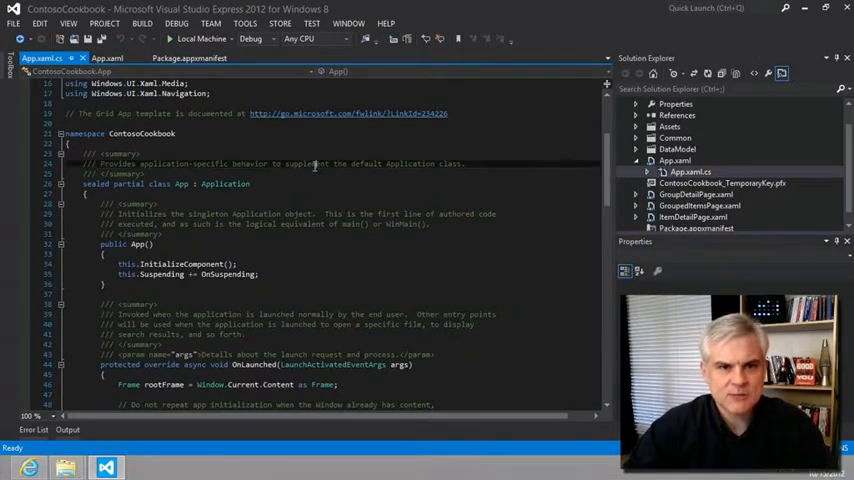
scroll(down, 3)
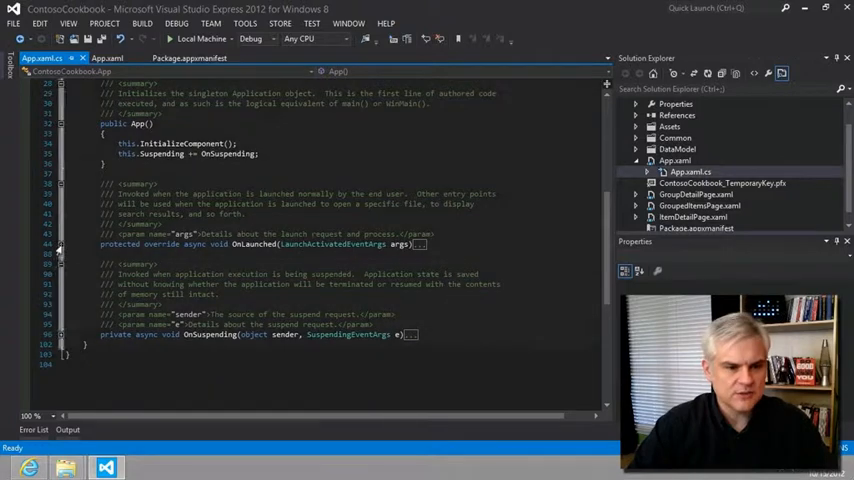
scroll(down, 3)
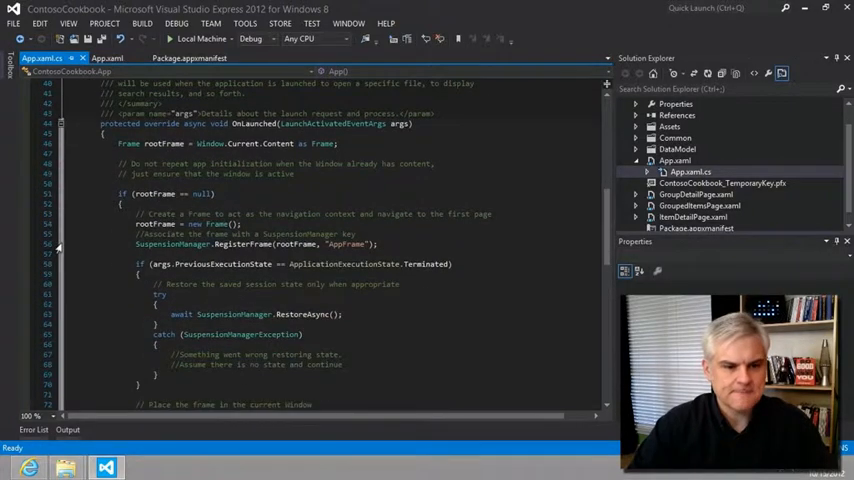